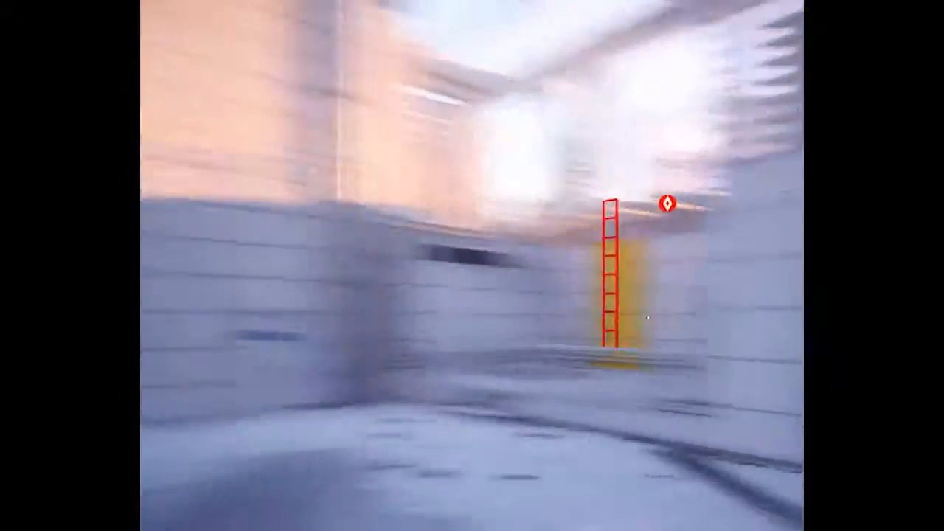
pyautogui.moveTo(472, 266)
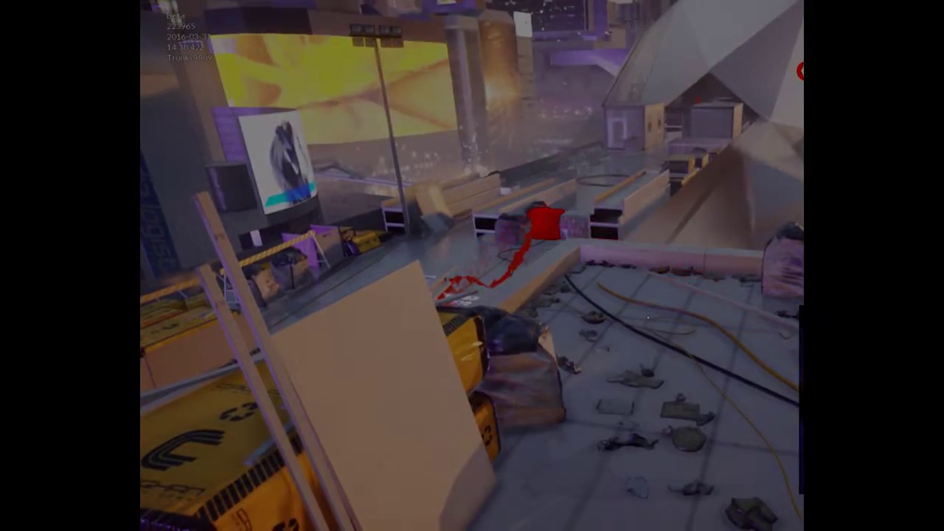
pyautogui.moveTo(472, 266)
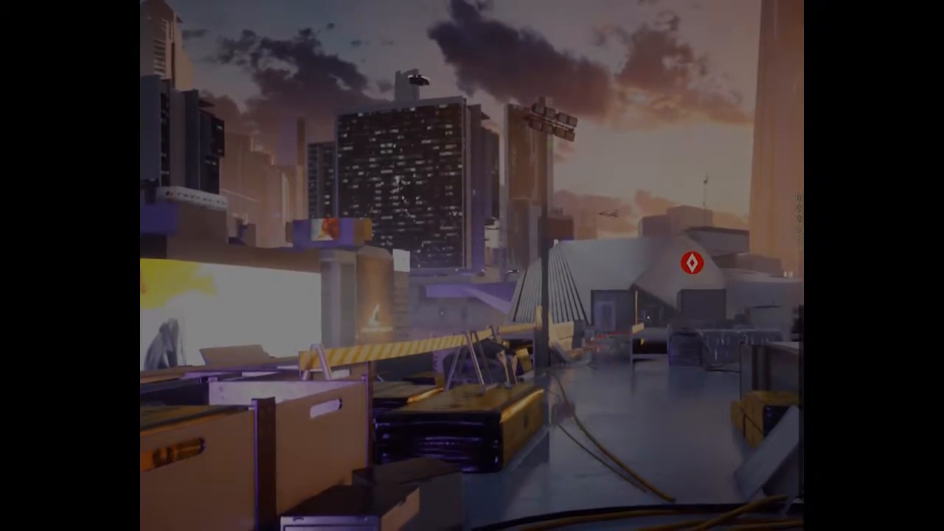
pyautogui.moveTo(472, 265)
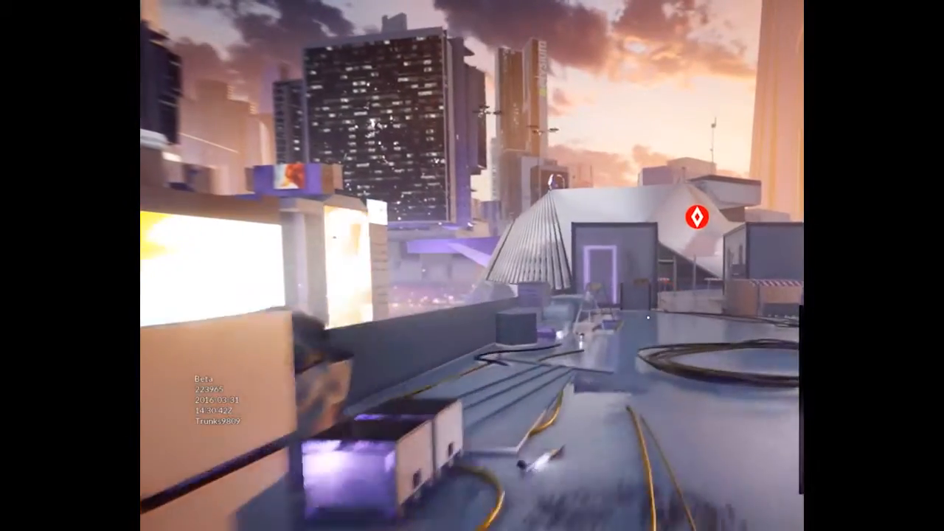
pyautogui.moveTo(471, 266)
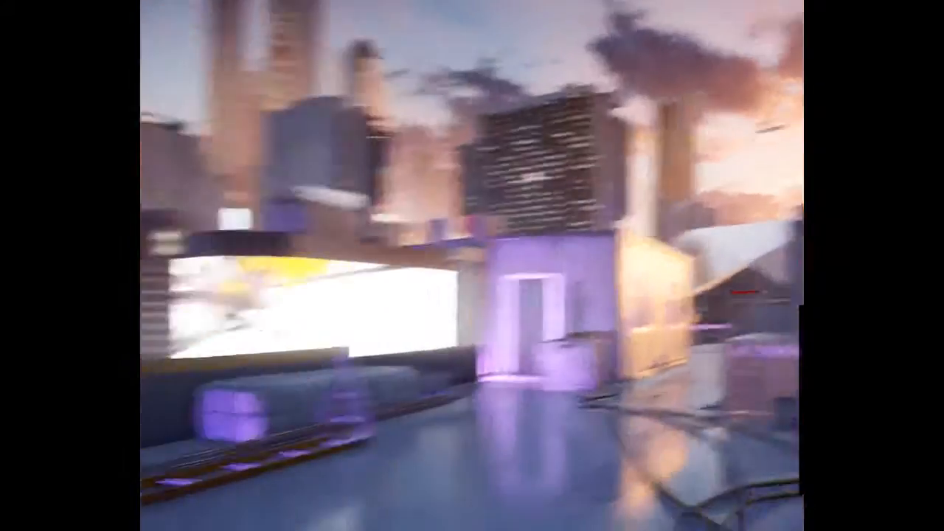